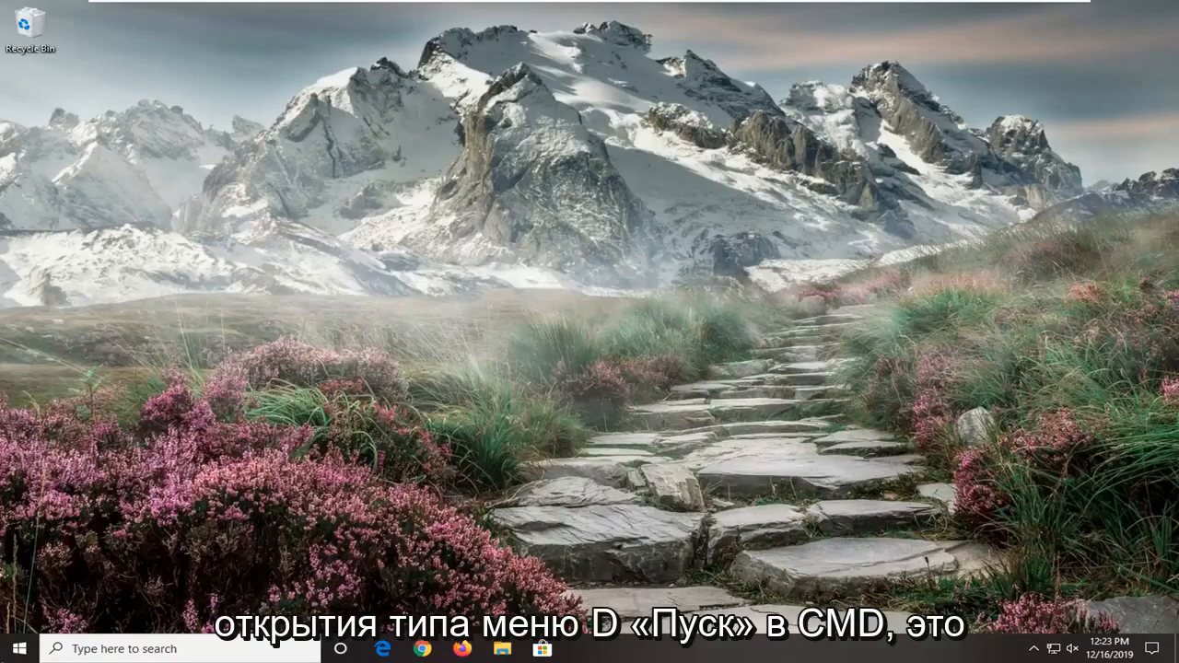
- Search 'cmd' from Start and run Command Prompt as administrator, approving the UAC prompt
click(16, 648)
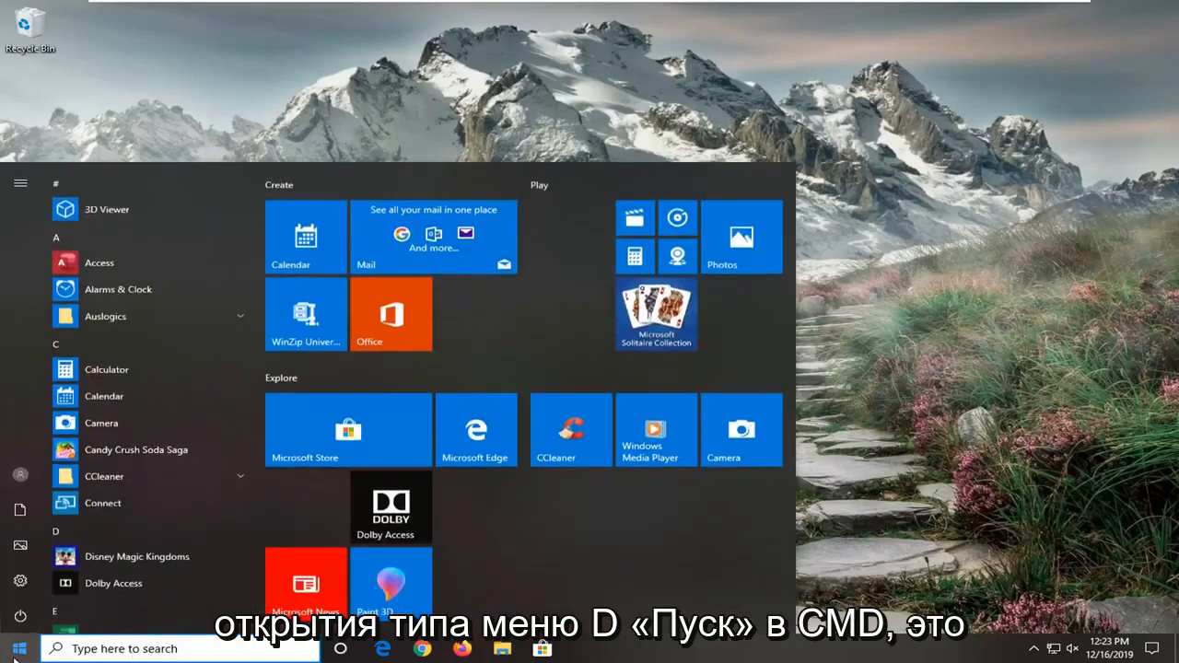
text(cmd)
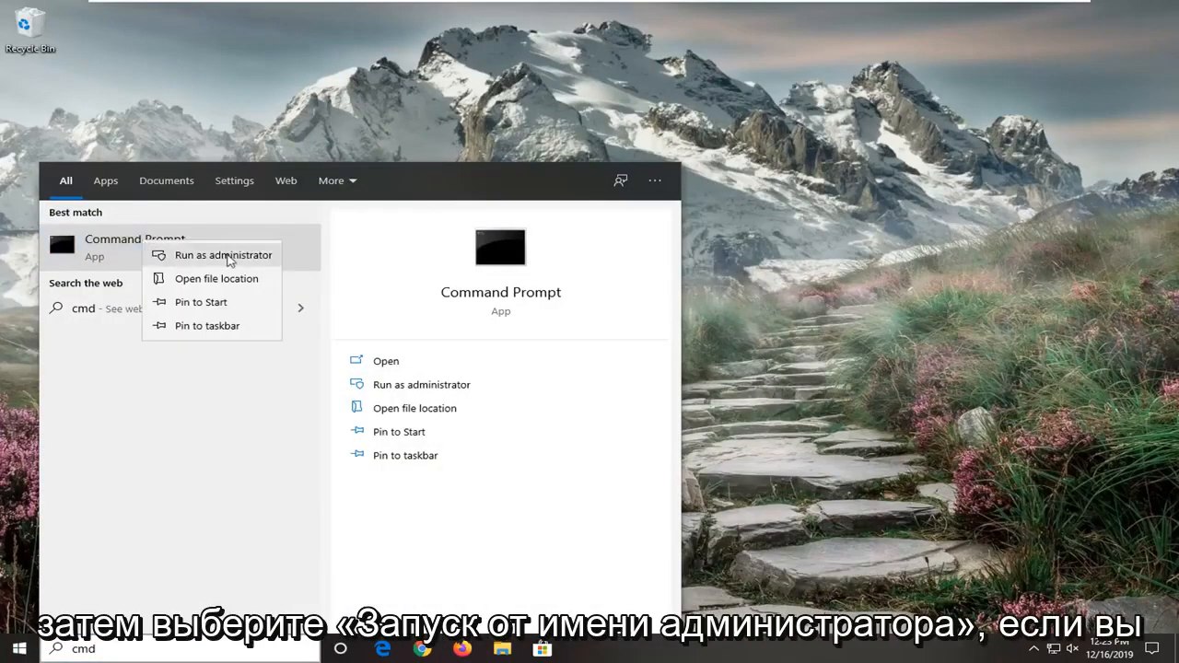
click(222, 255)
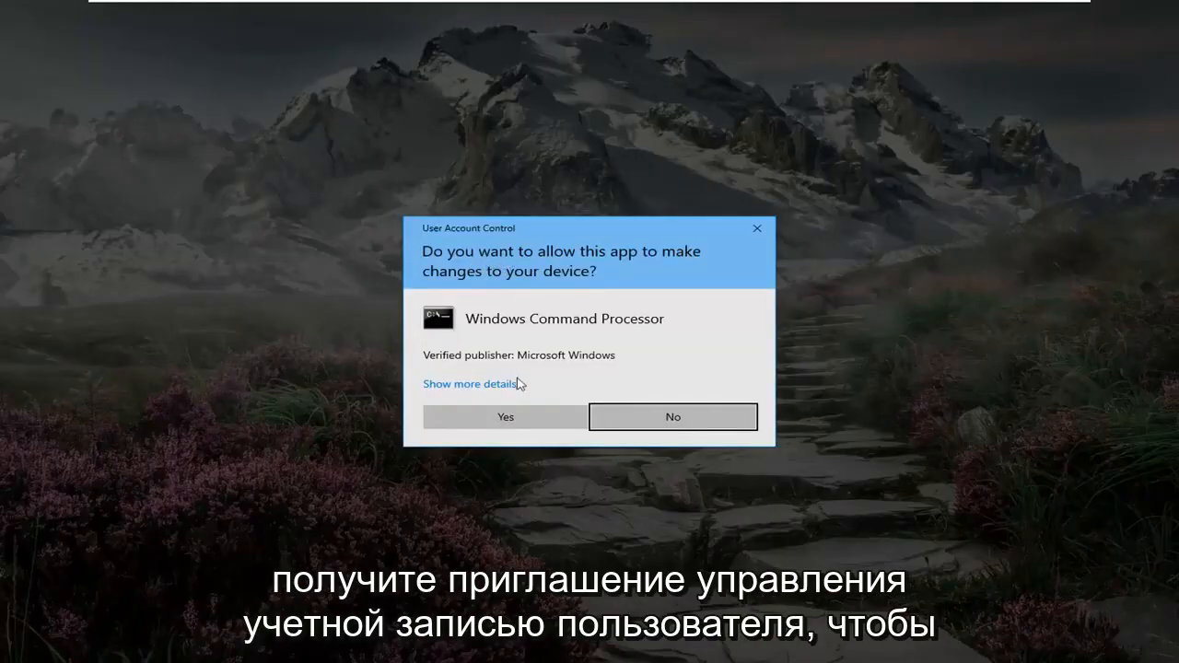
click(504, 416)
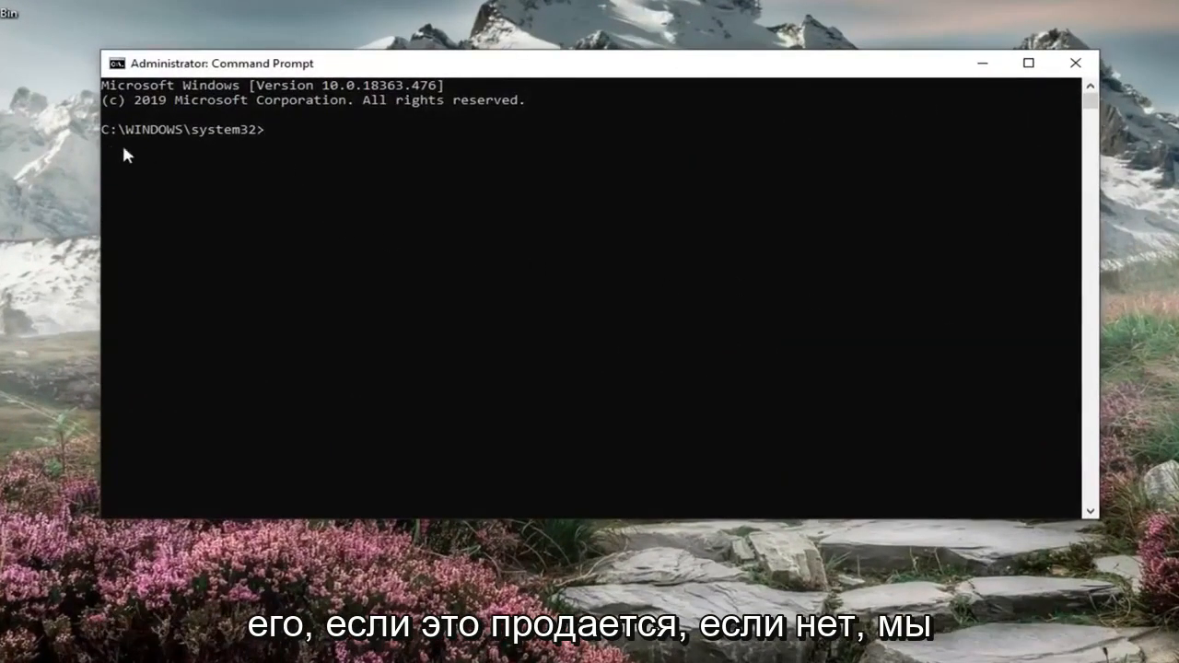
mouse_move(285, 168)
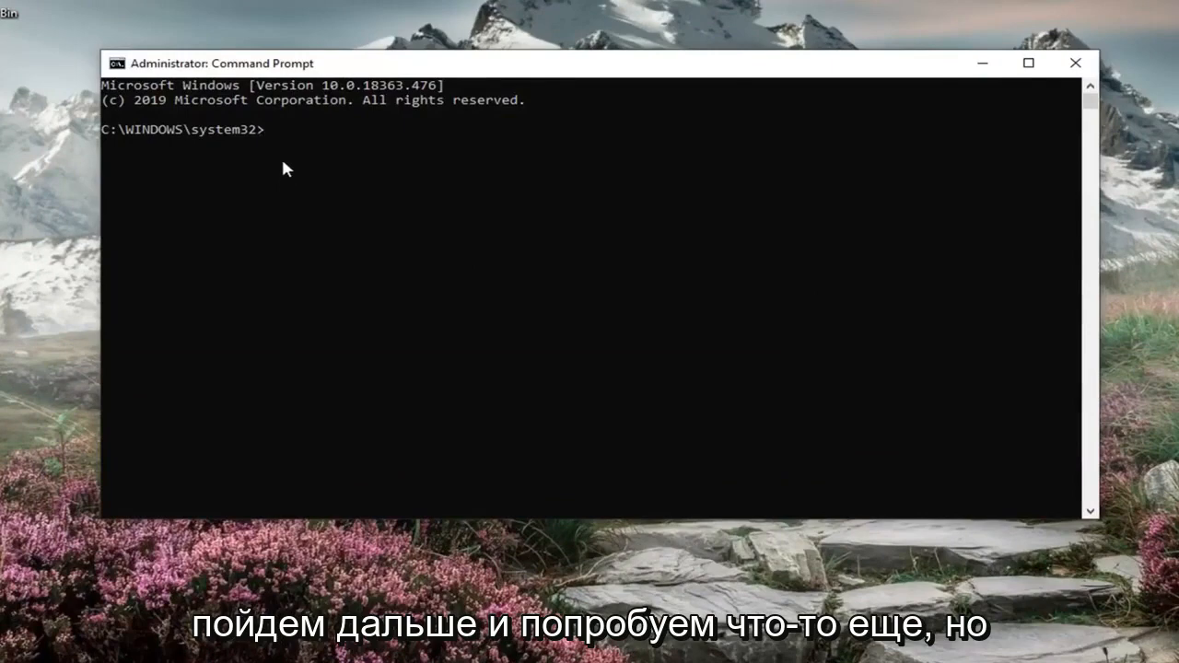
- Run 'reagentc /enable' in the admin console to turn on Windows RE
click(293, 161)
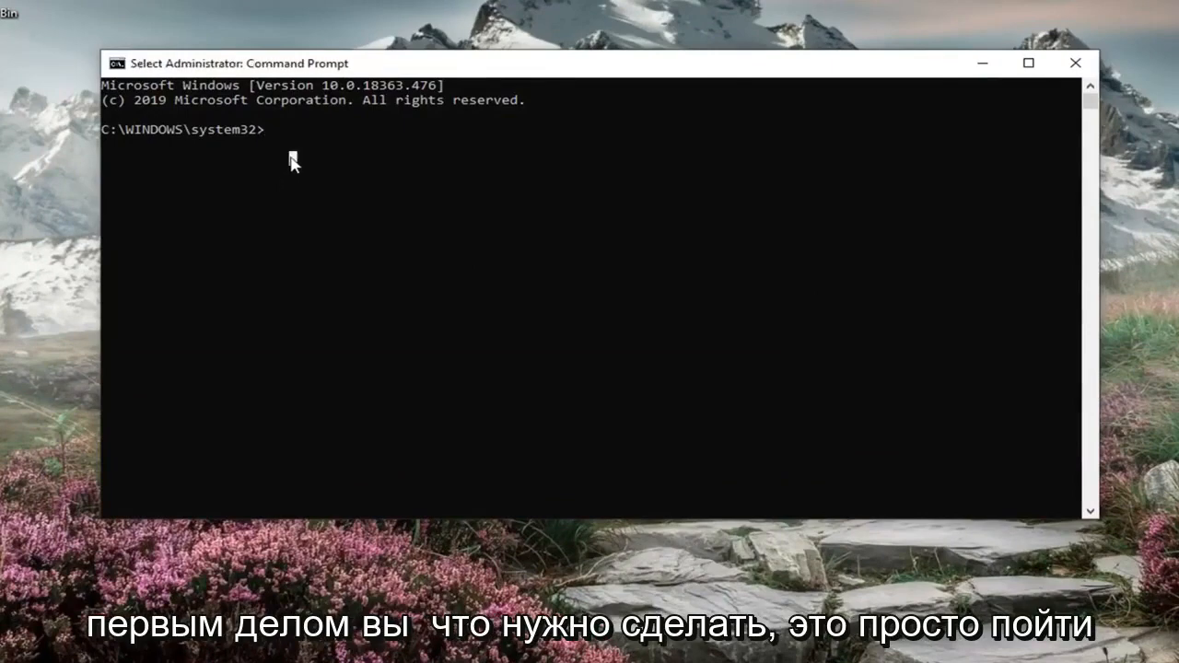
text(re)
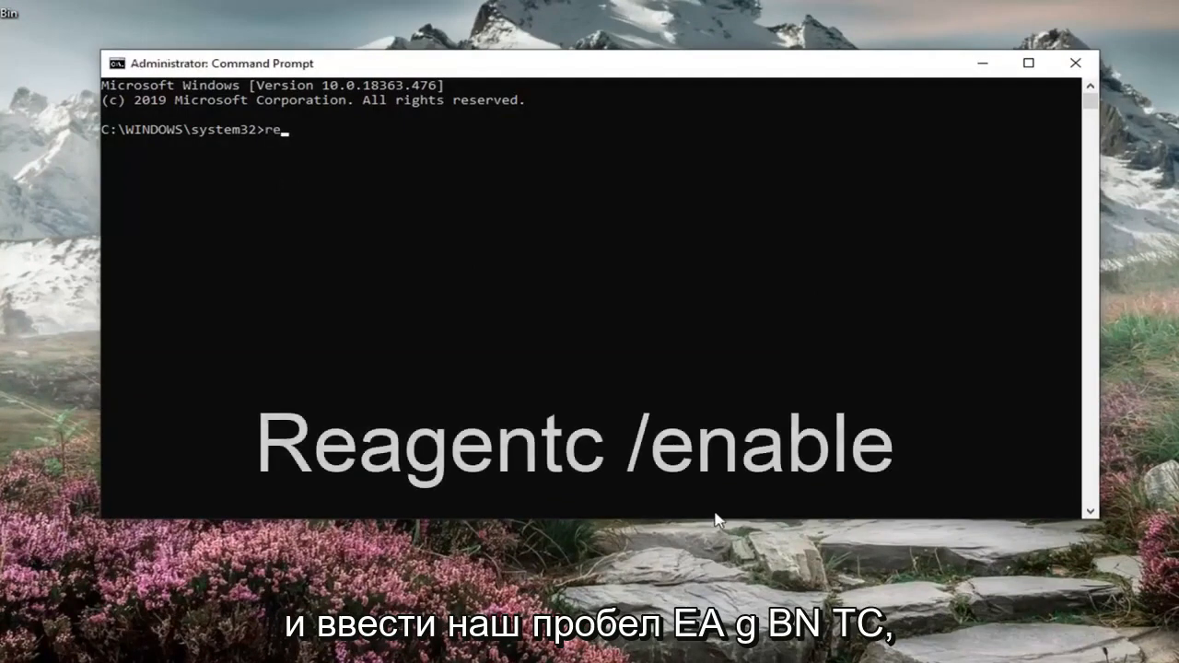
text(ag)
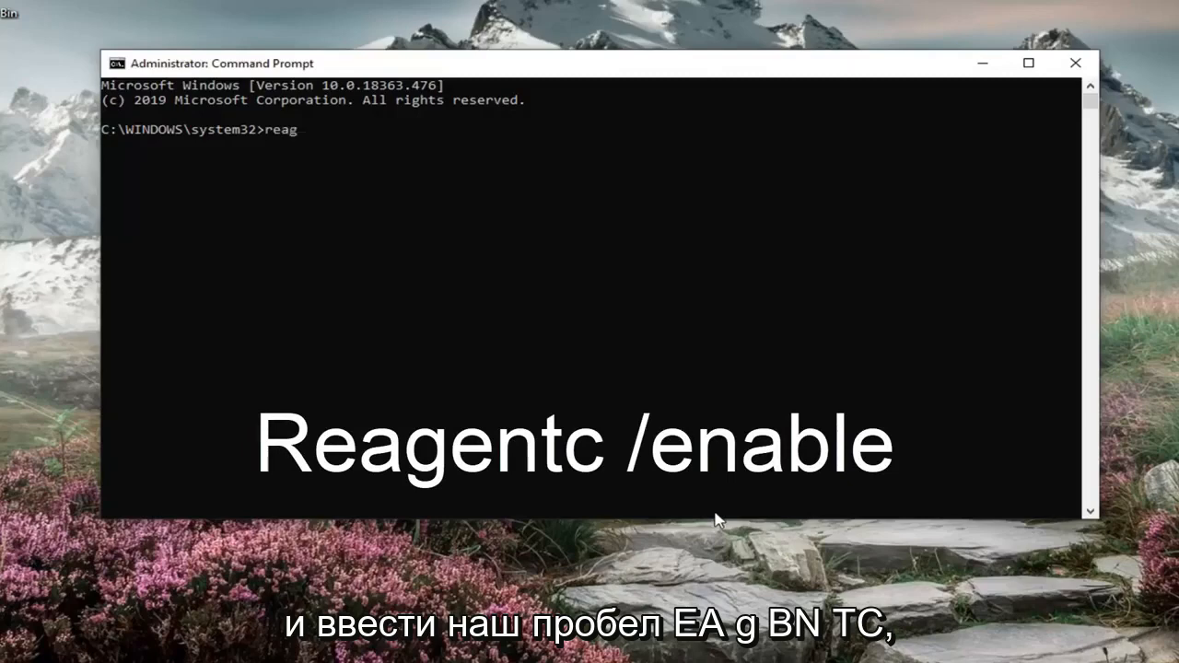
text(ent)
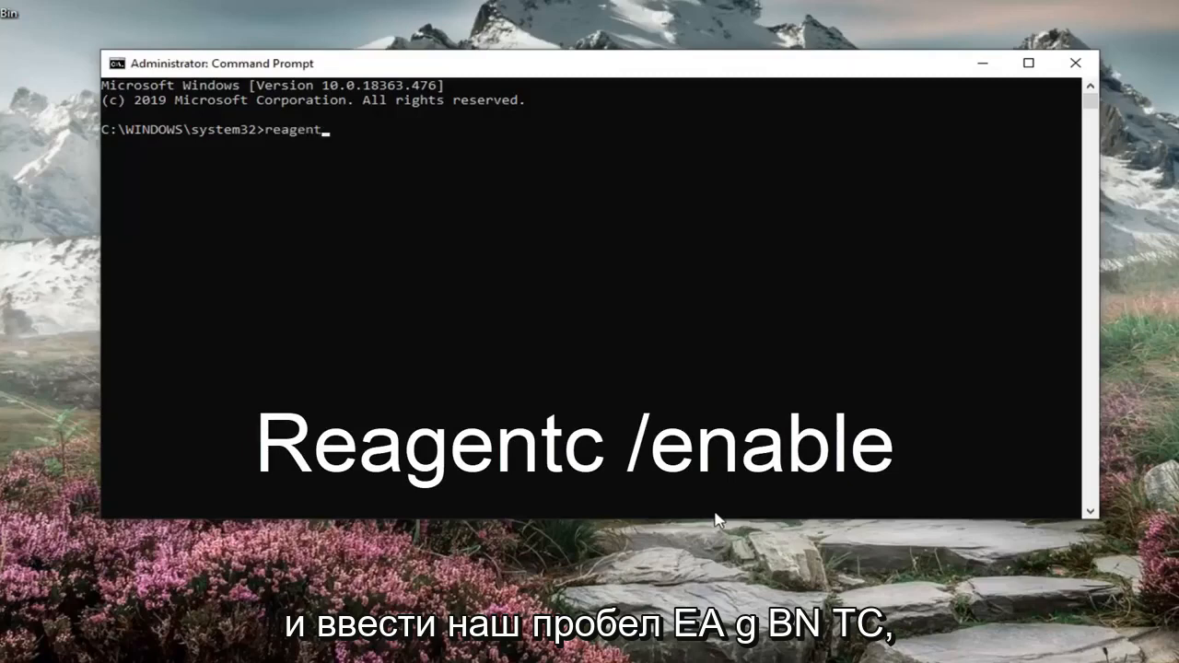
text(c)
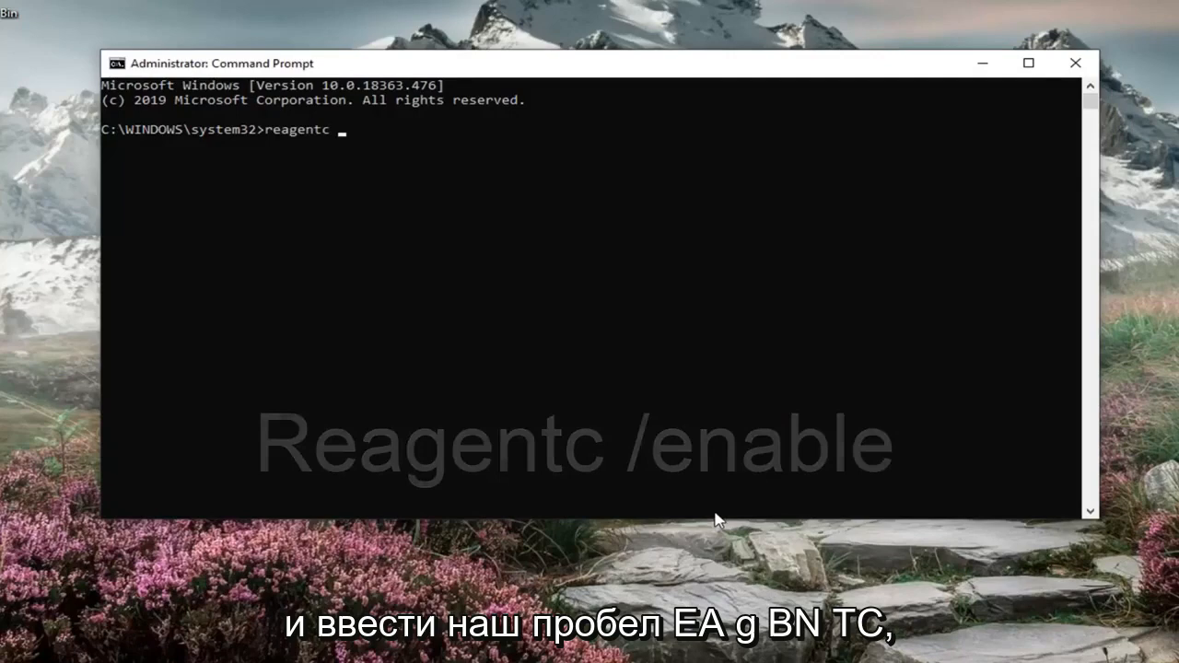
text(/enable)
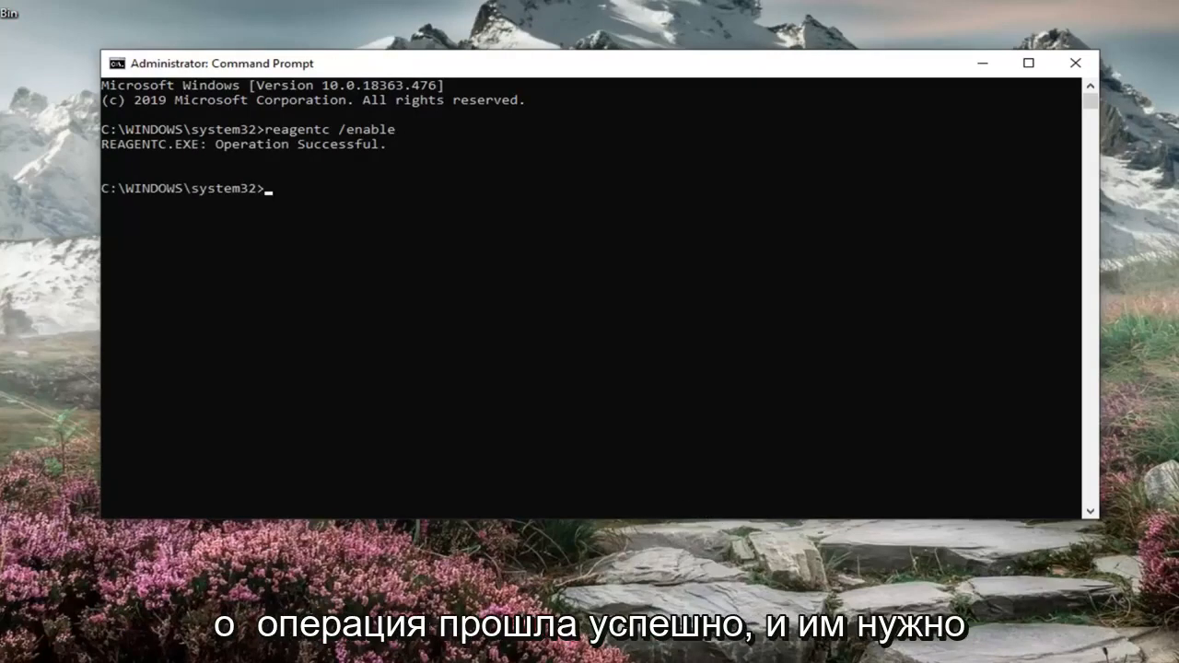
mouse_move(245, 213)
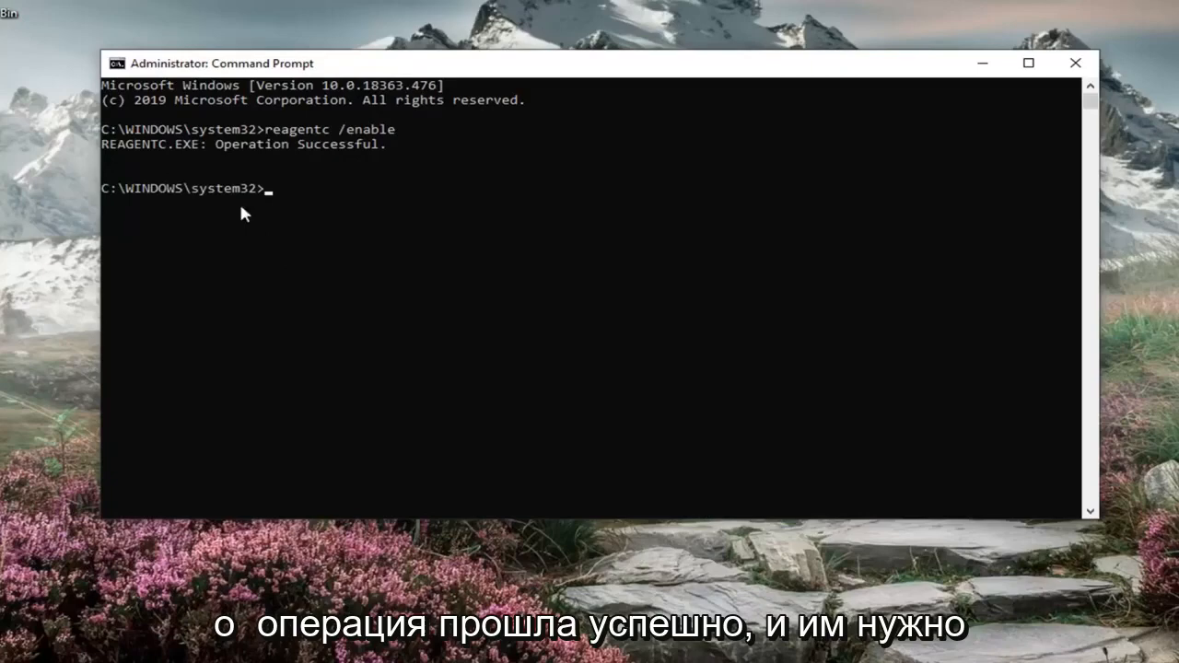
mouse_move(290, 206)
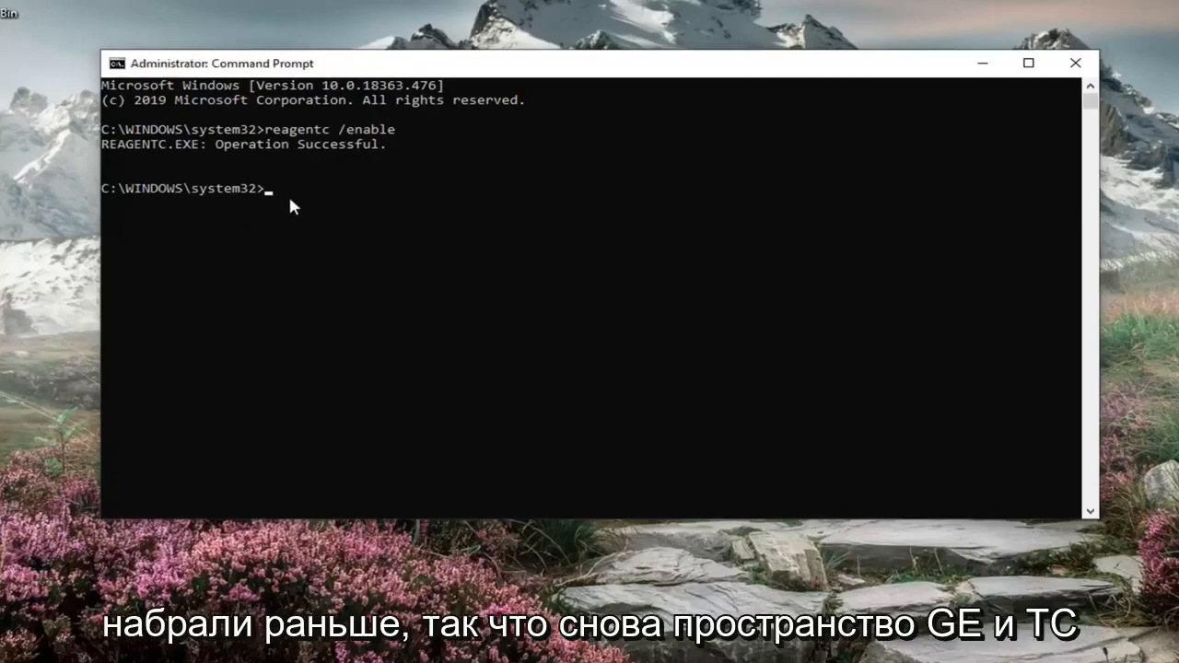
- Run 'reagentc /info' to confirm Windows RE is Enabled on partition1, then leave the console
text(reagen)
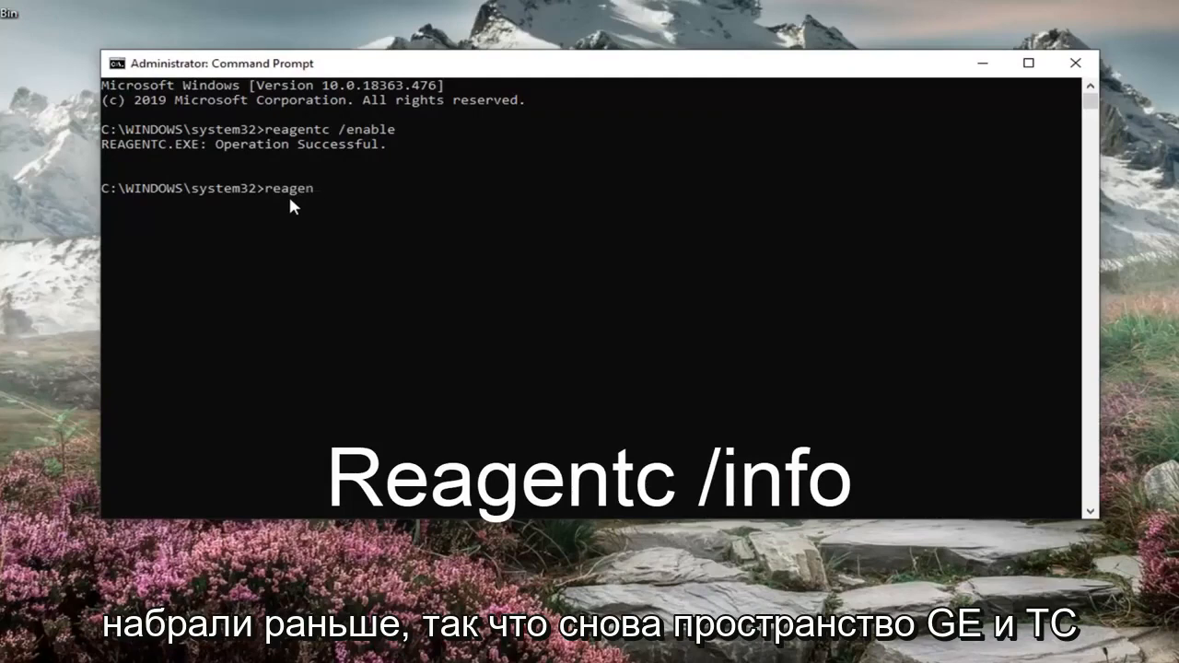
text(tc /)
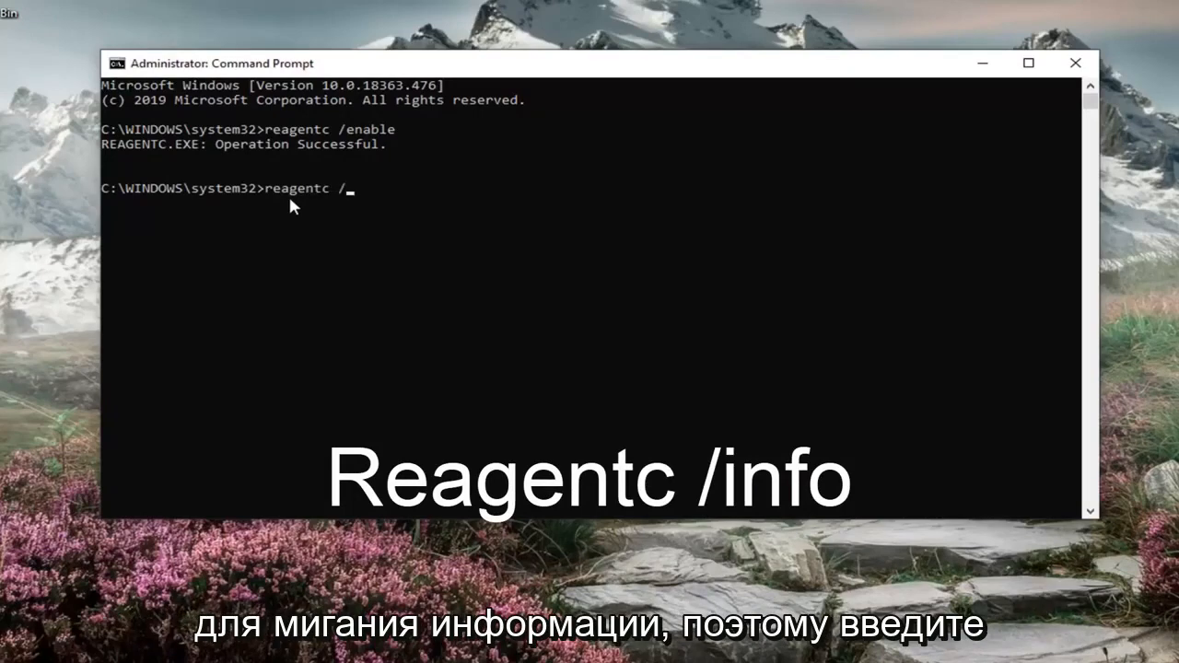
text(info)
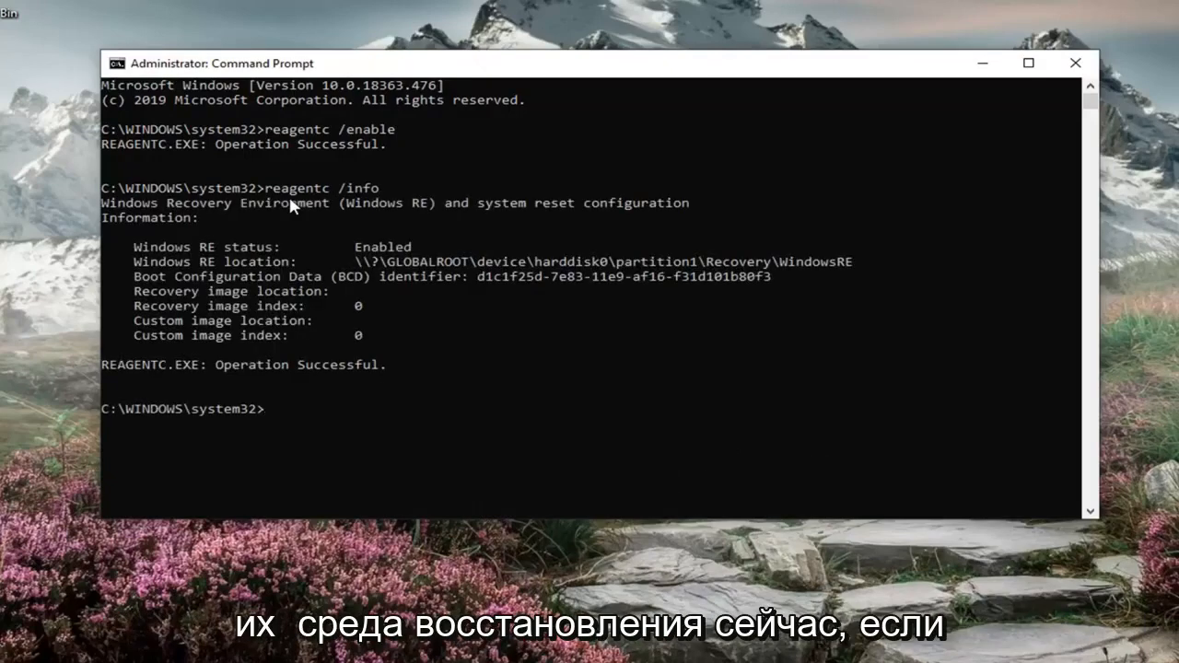
mouse_move(290, 208)
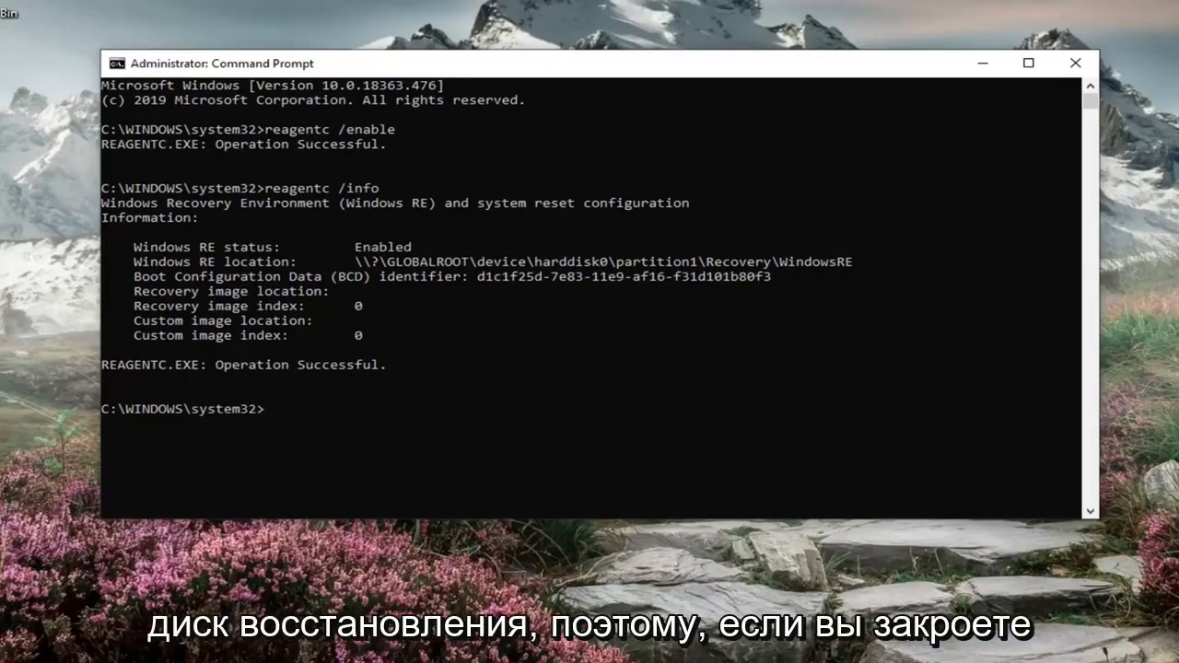
click(19, 647)
text(recovery)
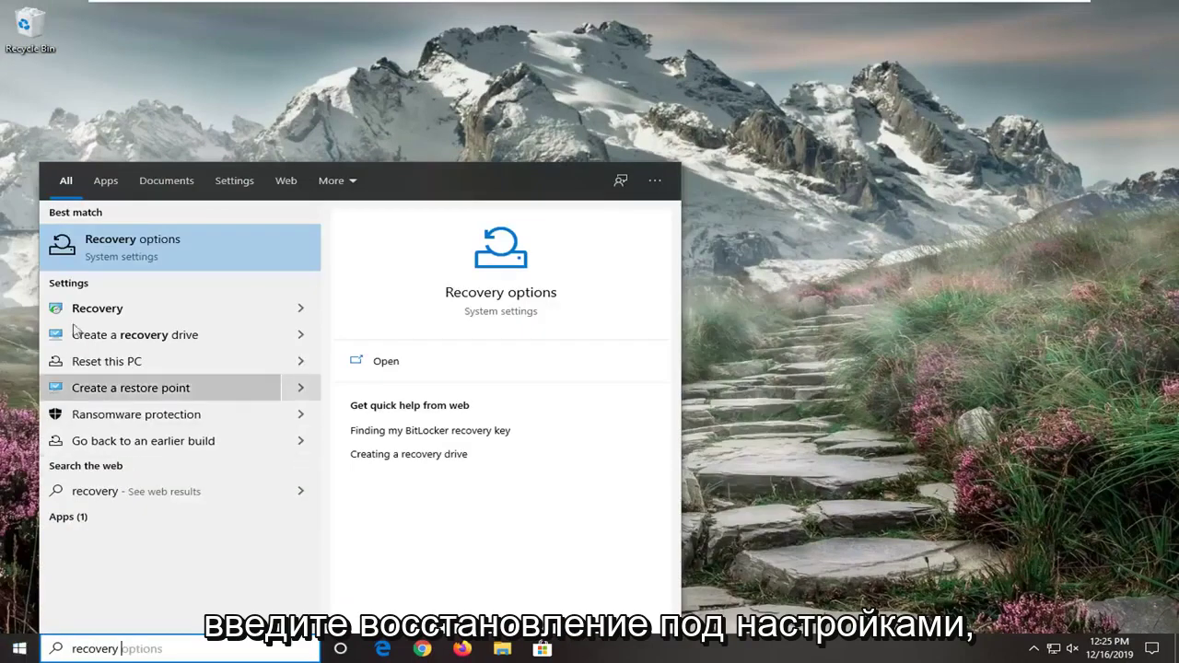
mouse_move(170, 334)
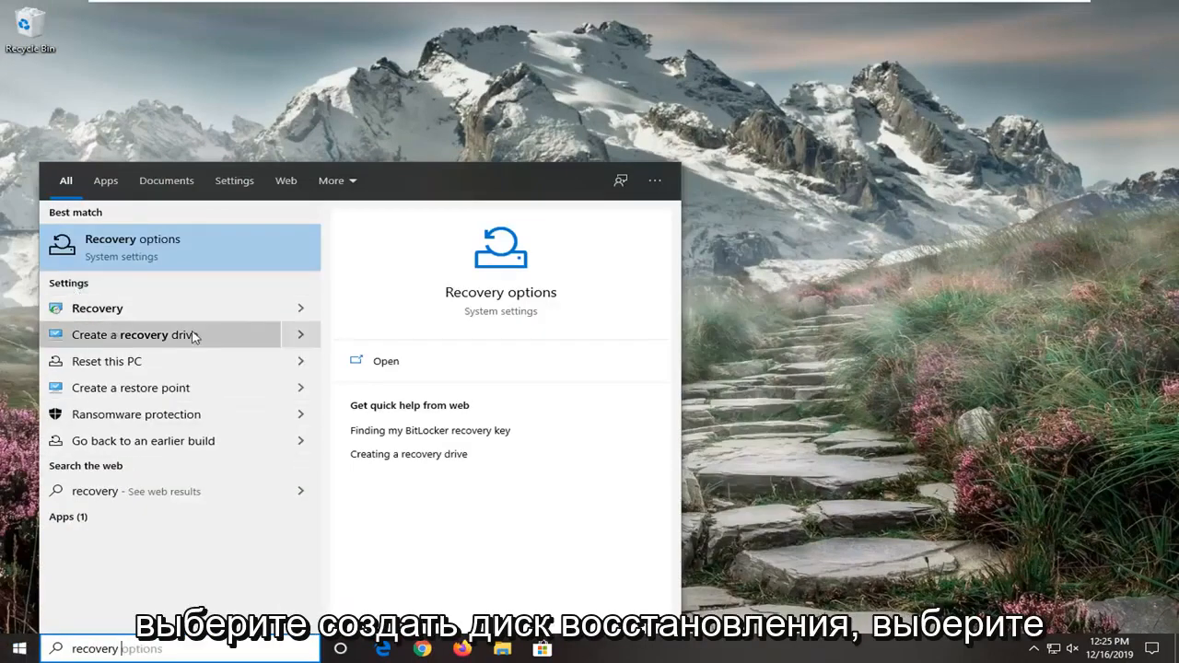
- Start Create a recovery drive, approve UAC, and continue with system file backup checked
click(131, 334)
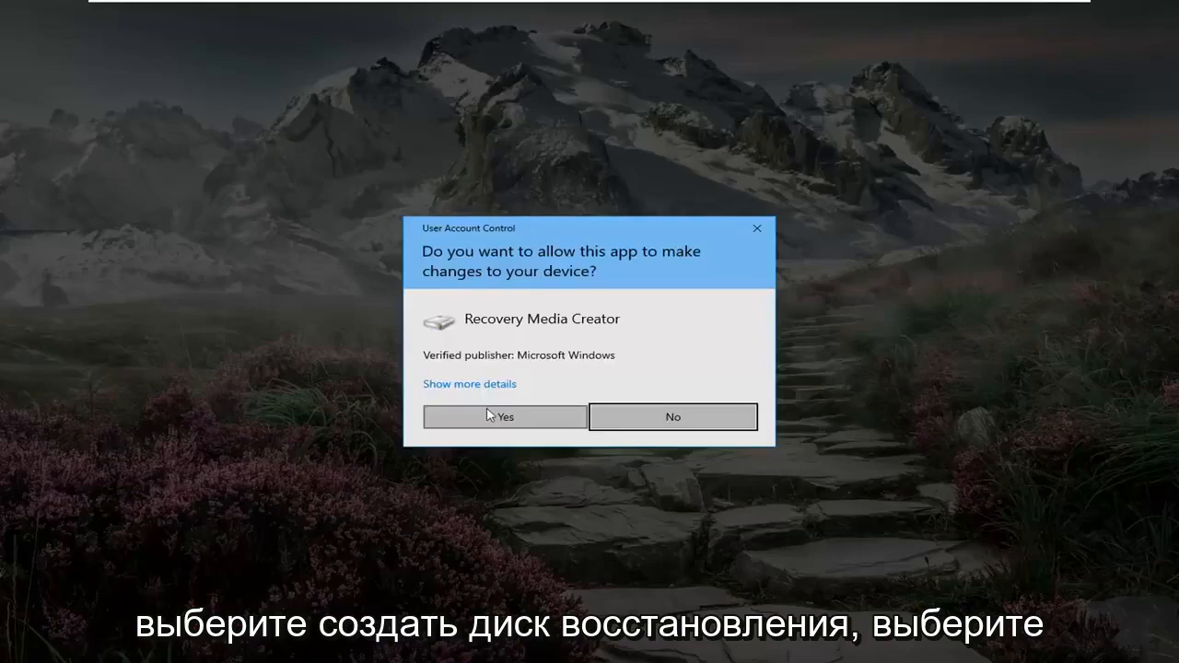
click(504, 416)
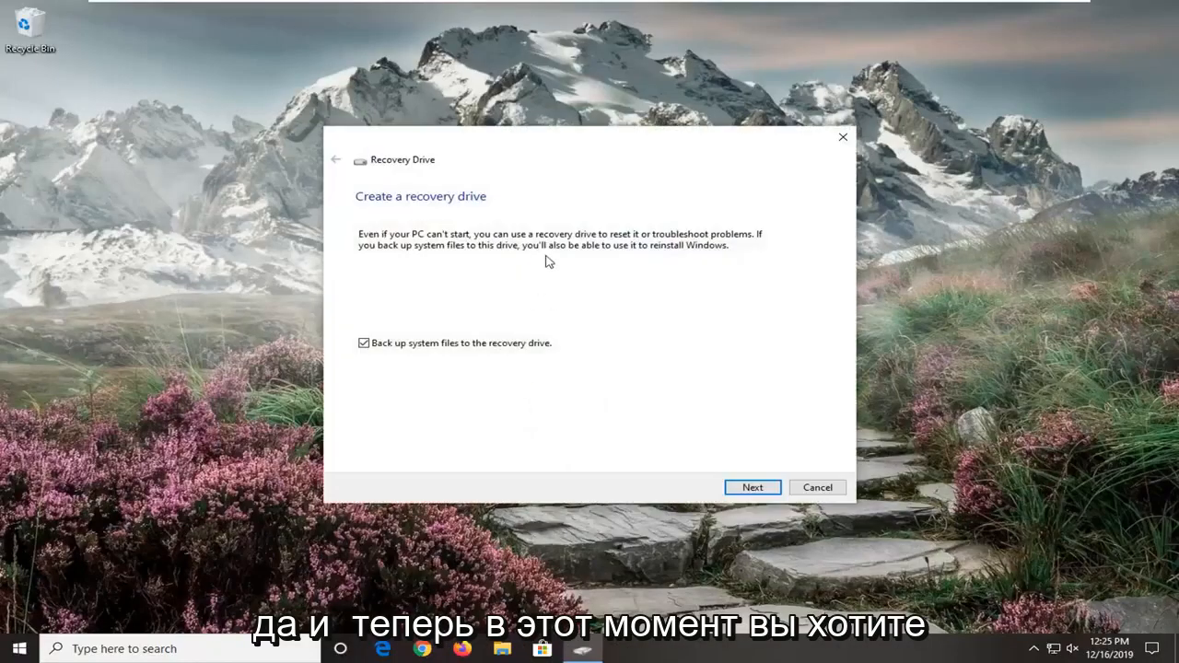
mouse_move(598, 420)
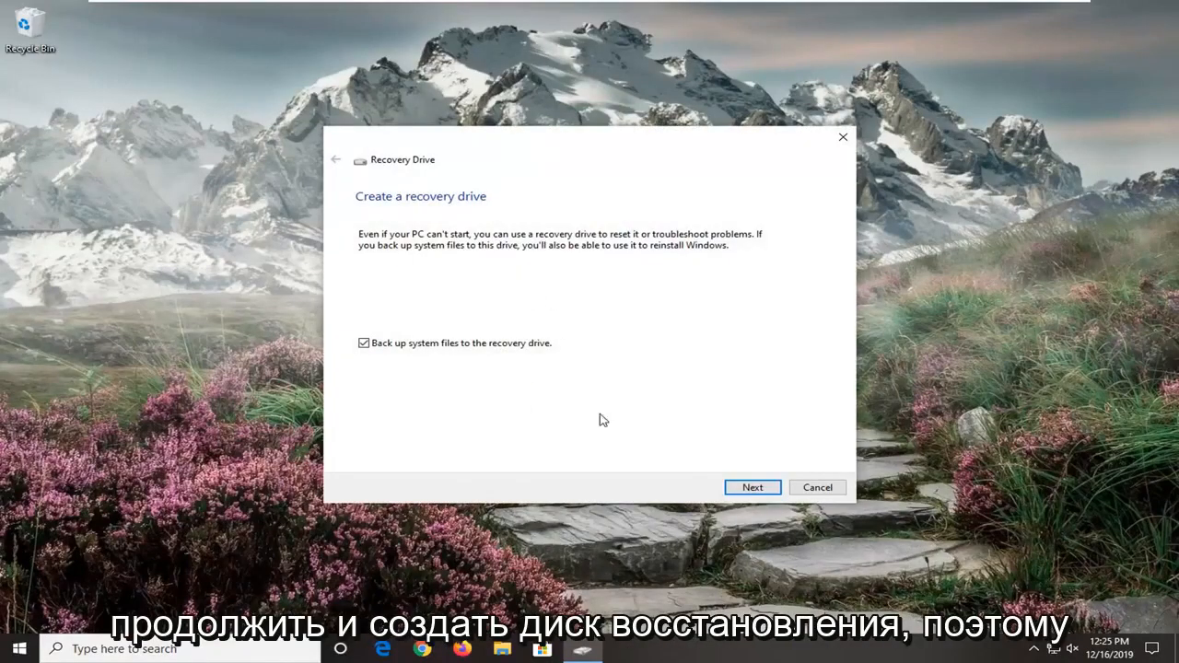
click(752, 487)
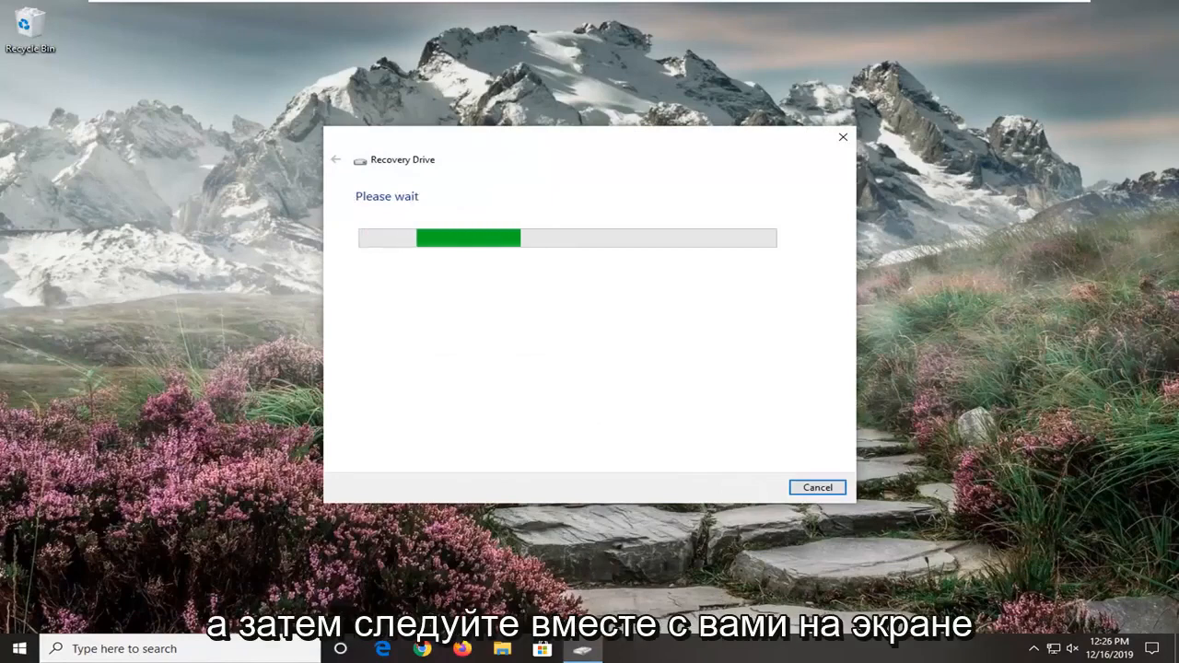